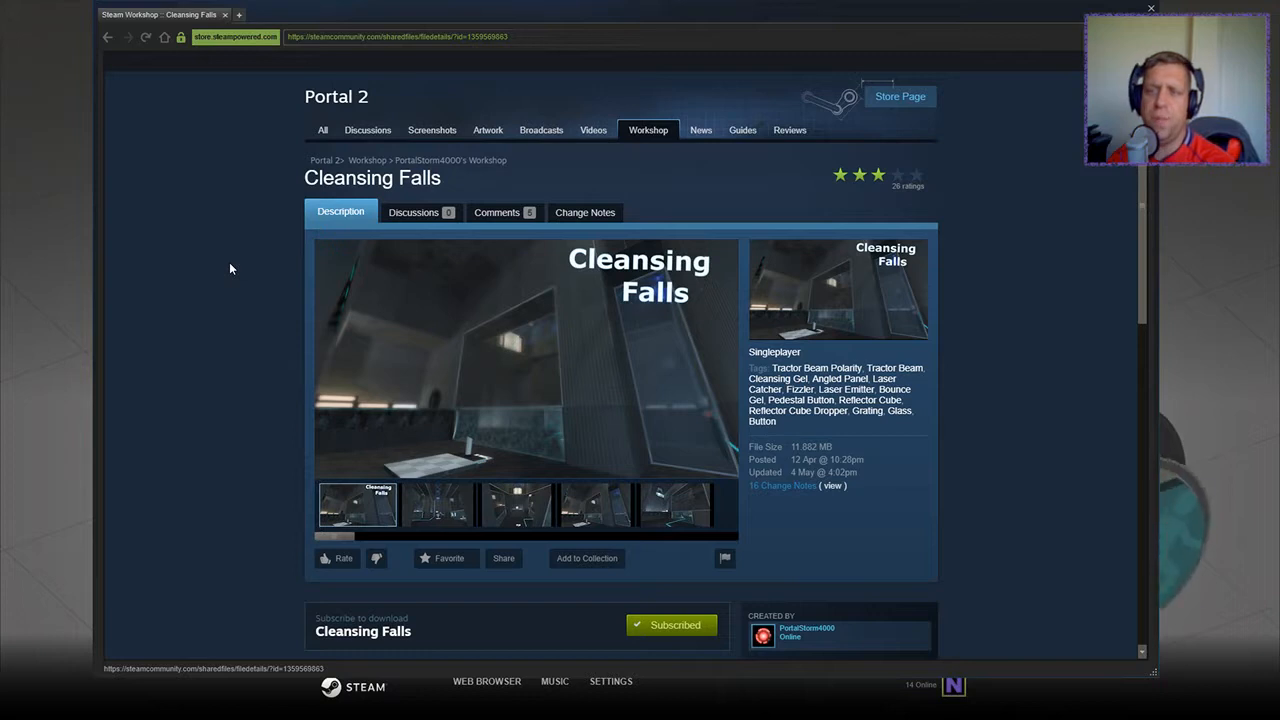
Review the Cleansing Falls Workshop screenshots and description, then switch to Portal 2's Single Player Chambers queue.
left_click(436, 504)
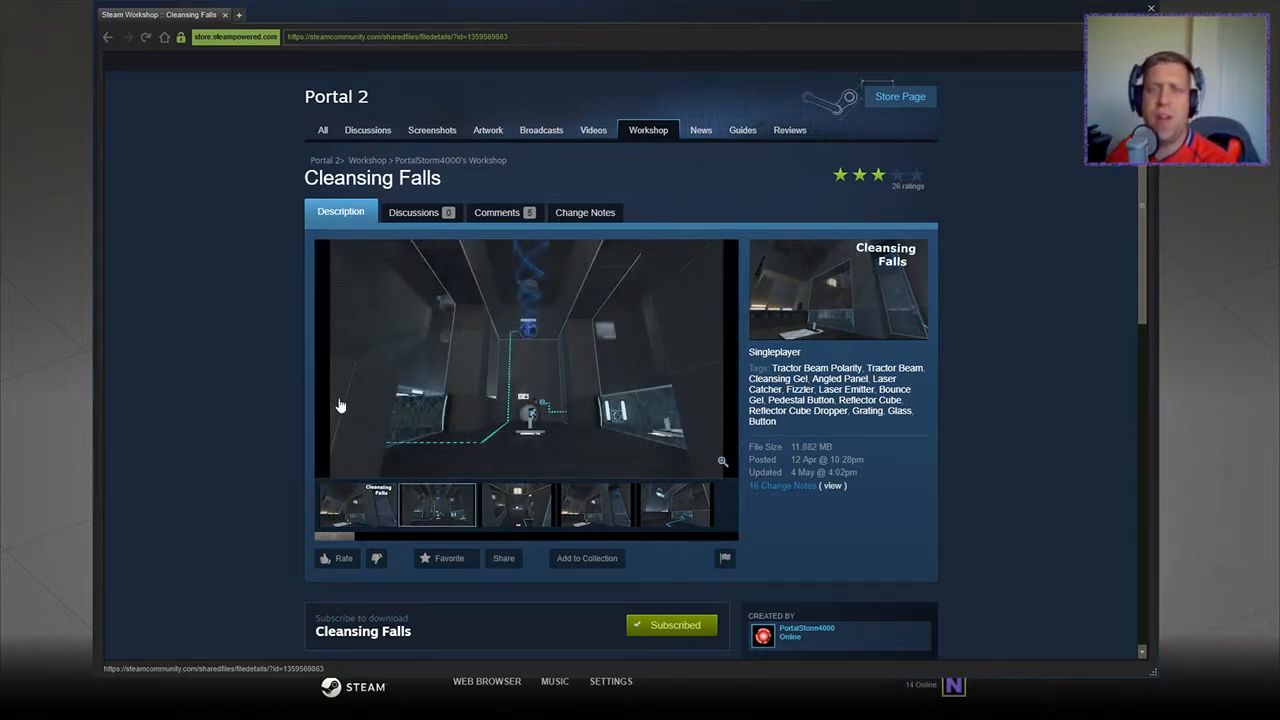
scroll("down", 3)
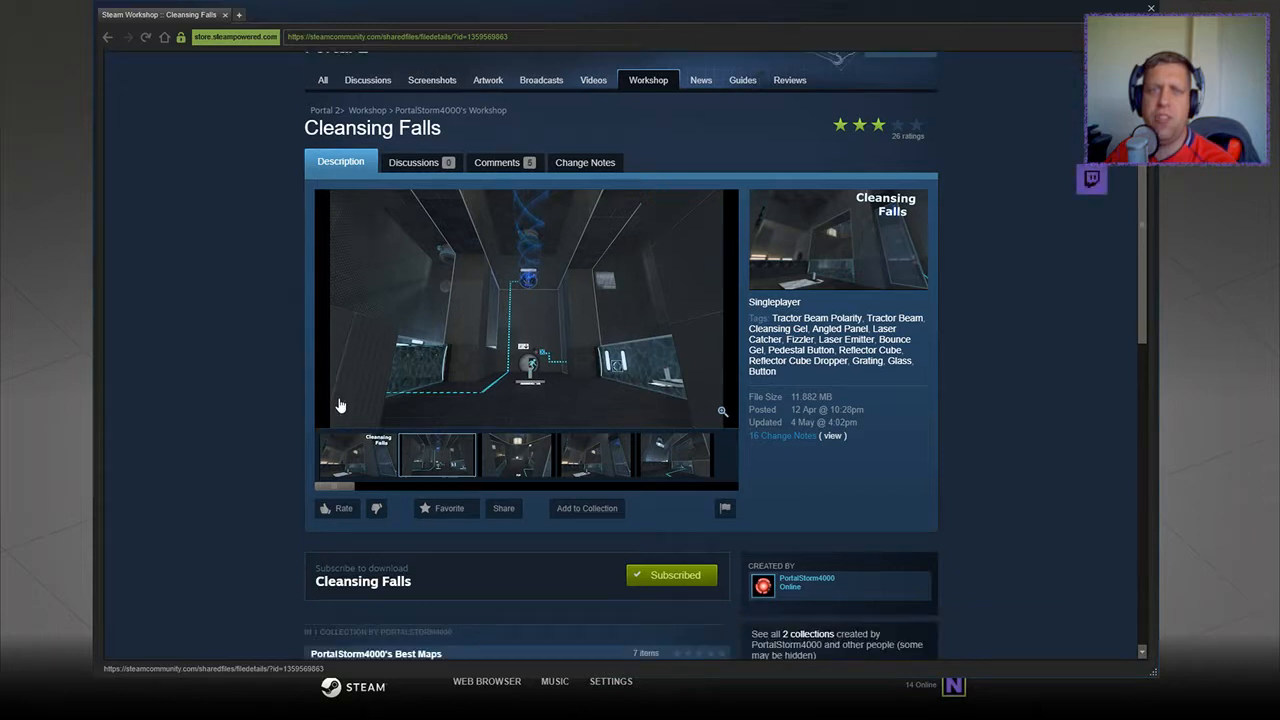
scroll("down", 3)
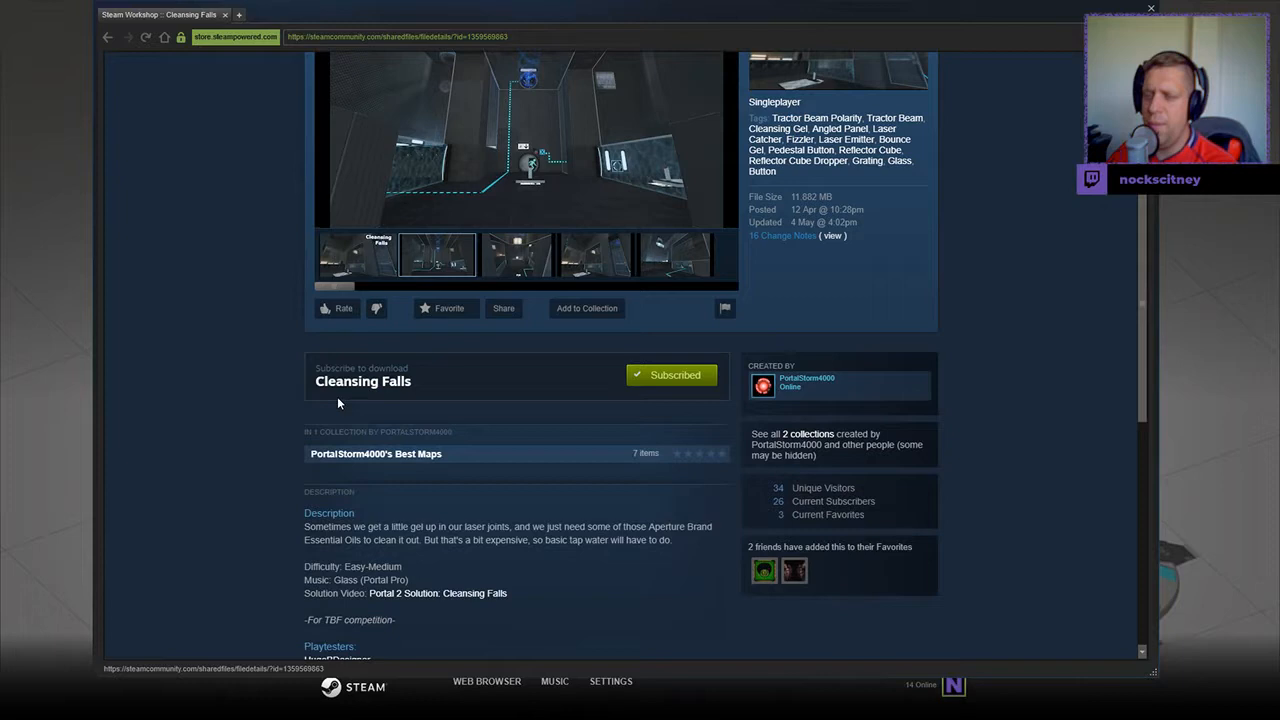
left_click(514, 252)
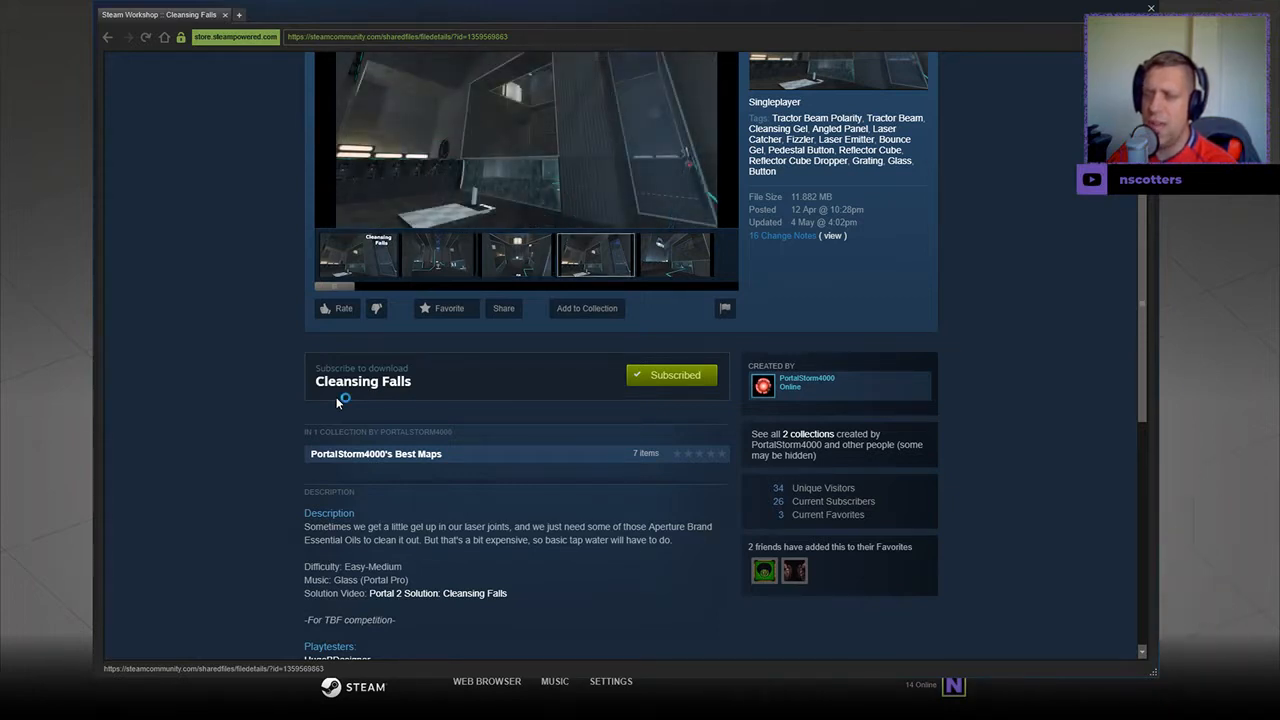
scroll("down", 3)
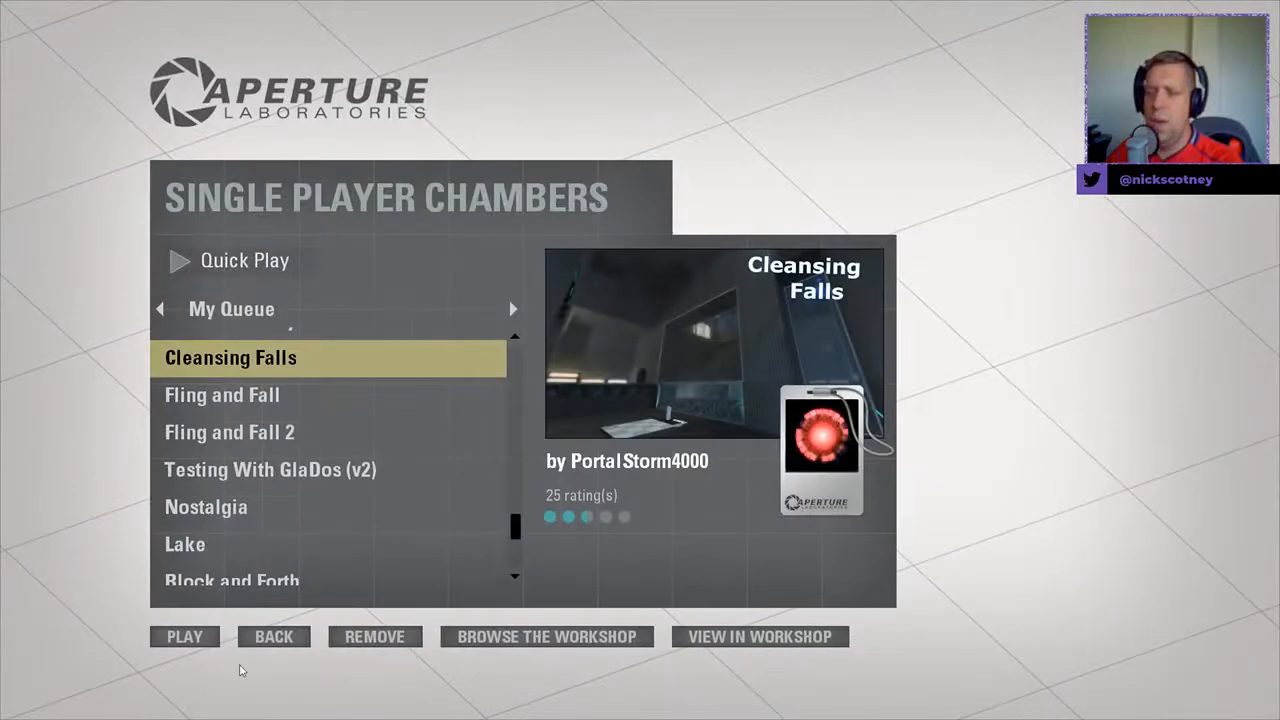
left_click(184, 636)
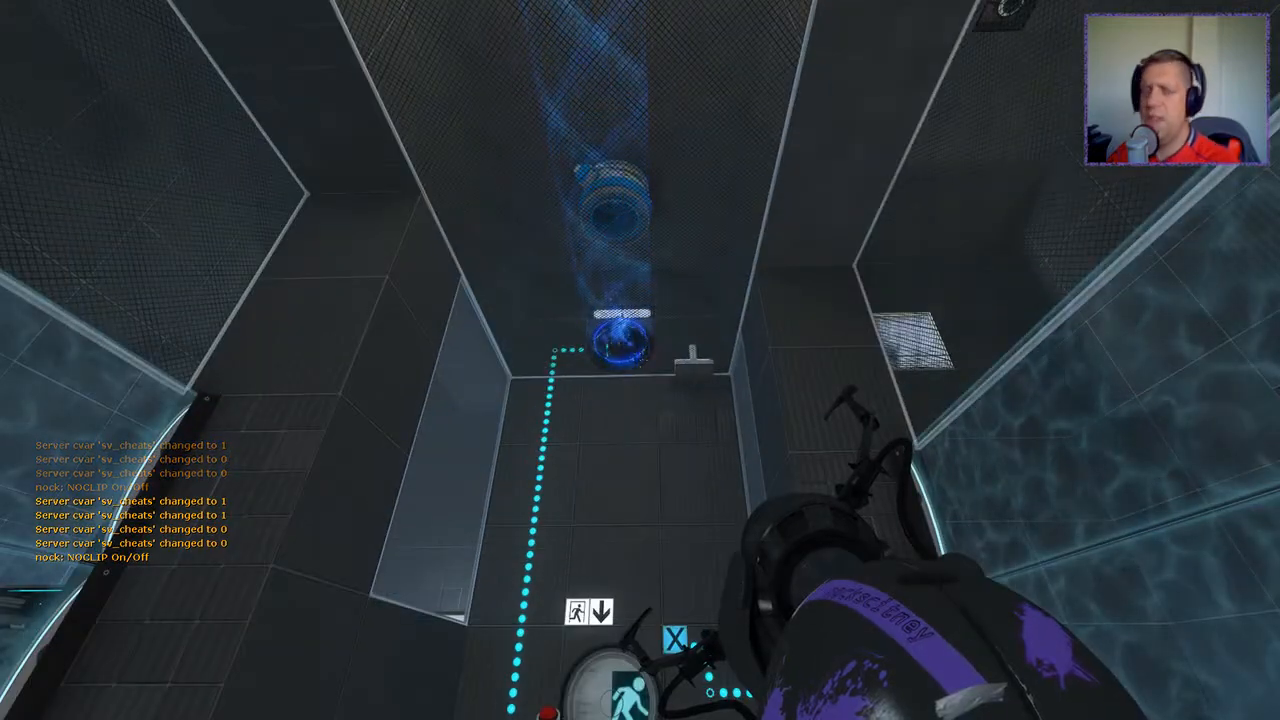
mouse_move(640, 360)
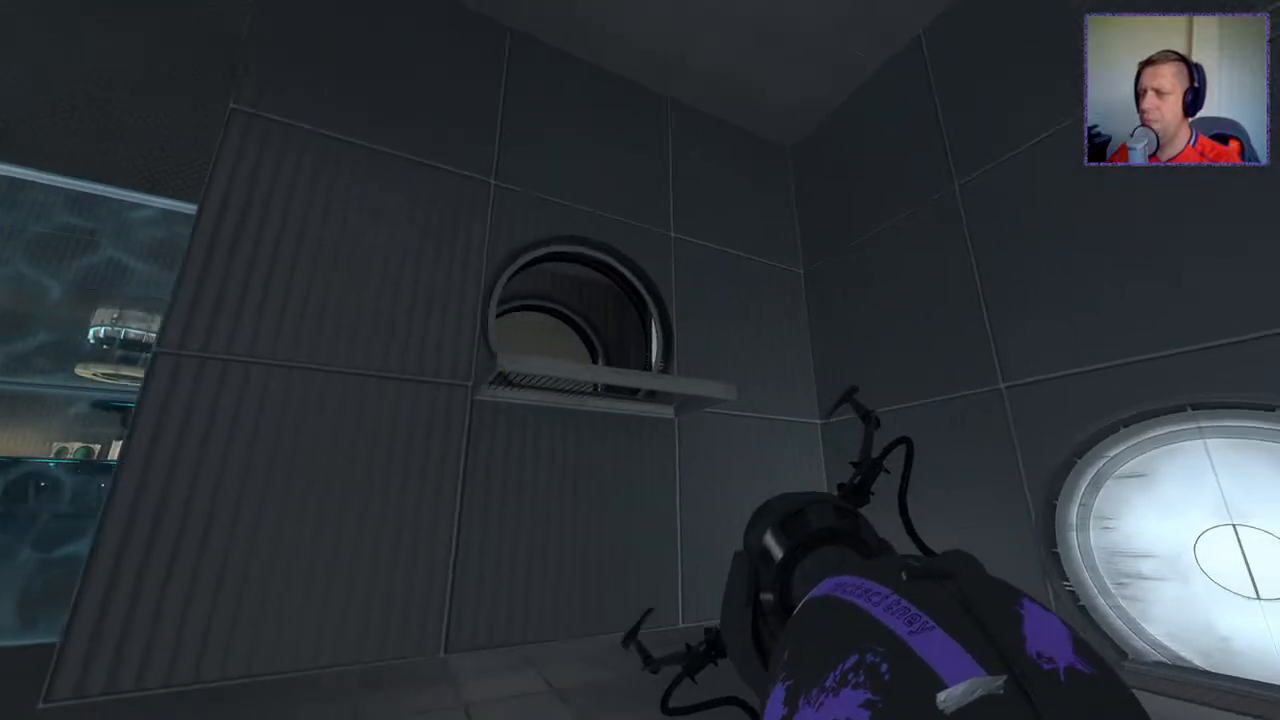
mouse_move(640, 360)
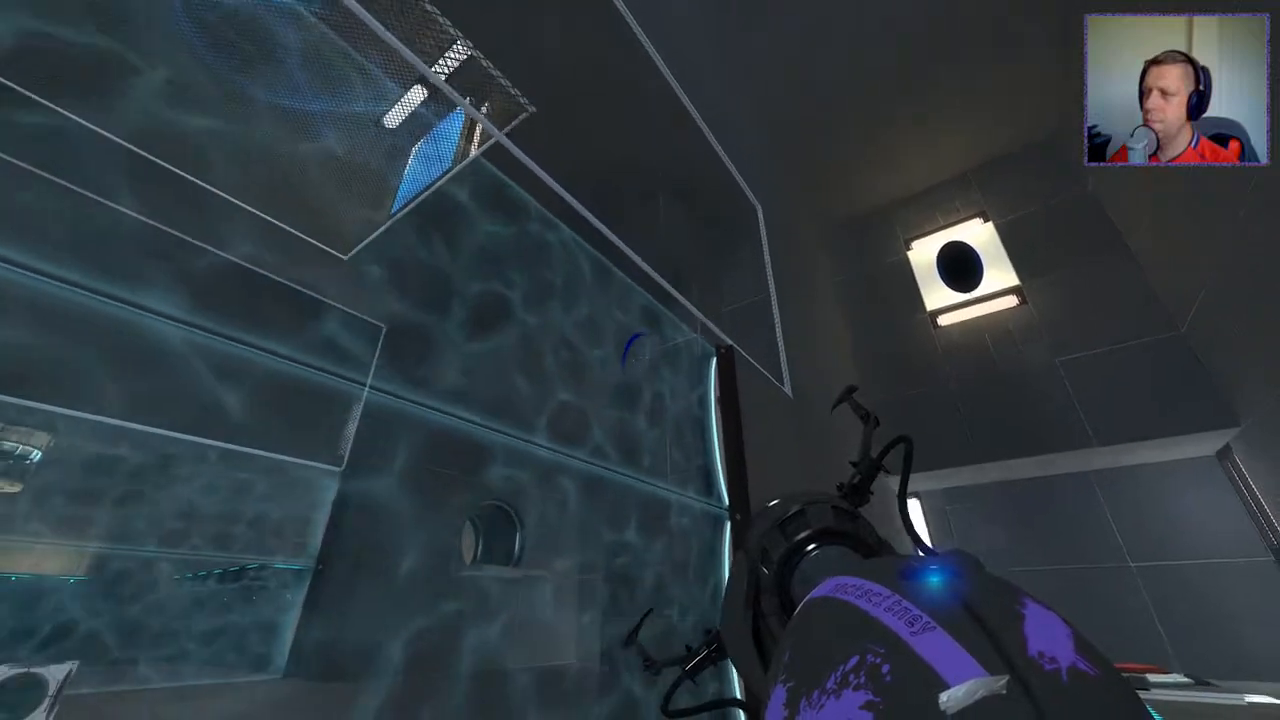
mouse_move(640, 360)
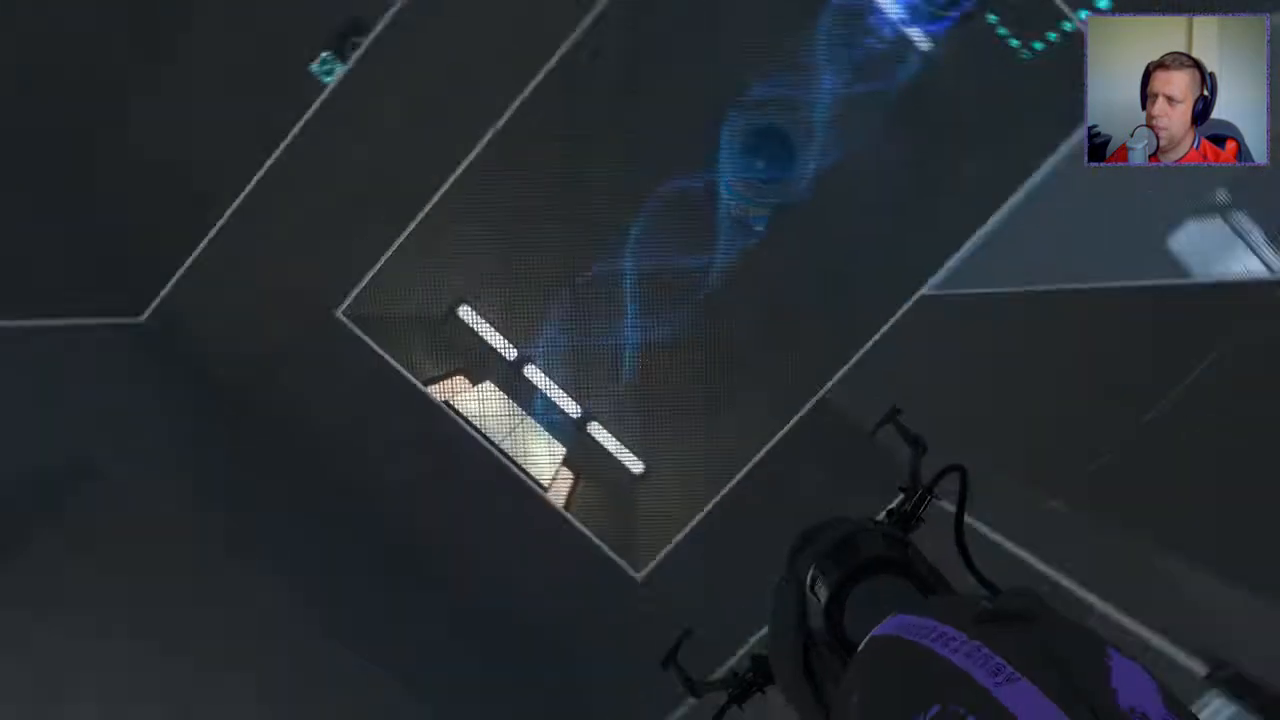
mouse_move(640, 360)
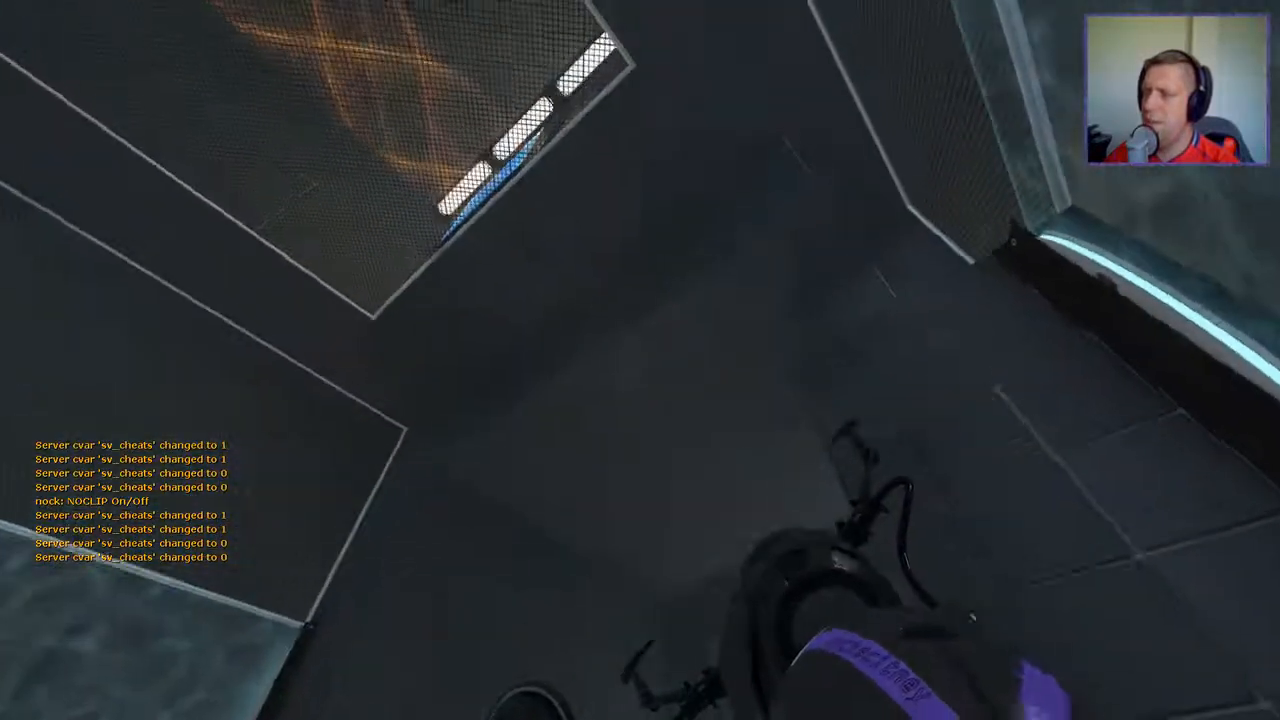
Return to the chamber beneath the orange-lit grated ceiling after toggling sv_cheats and noclip.
left_click(640, 360)
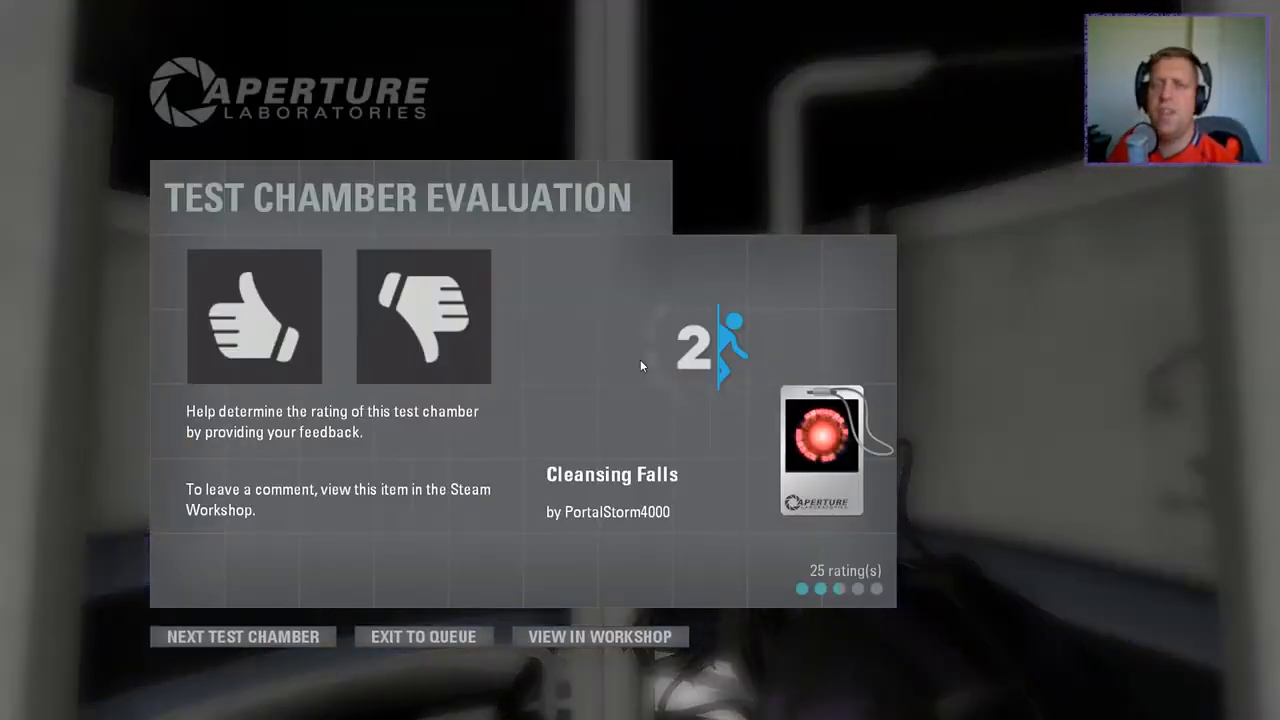
Rate the completed Cleansing Falls chamber thumbs-up on the Test Chamber Evaluation screen.
left_click(254, 316)
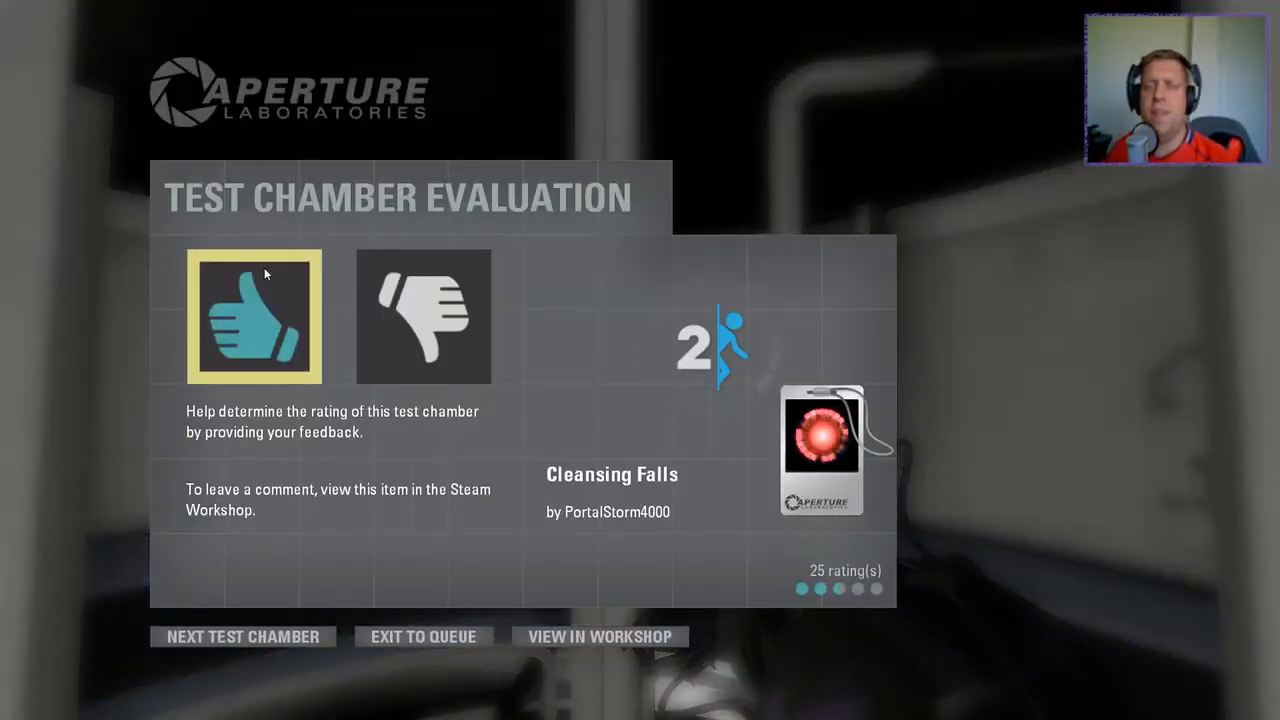